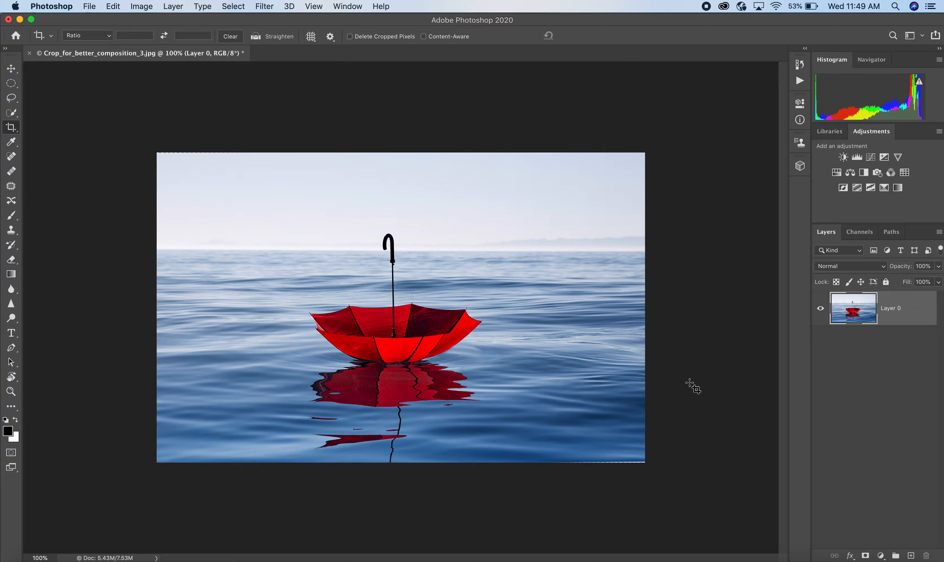
mouse_move(613, 295)
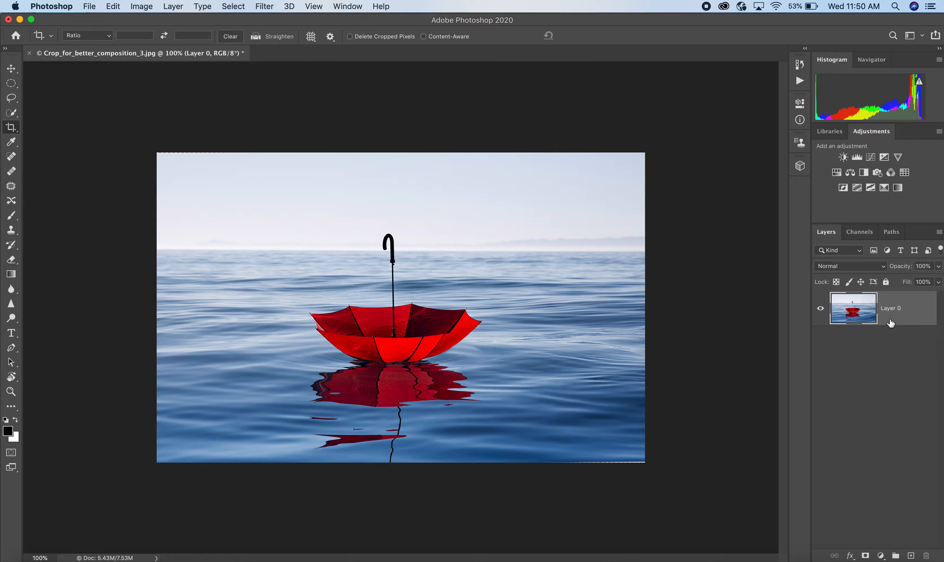
mouse_move(881, 303)
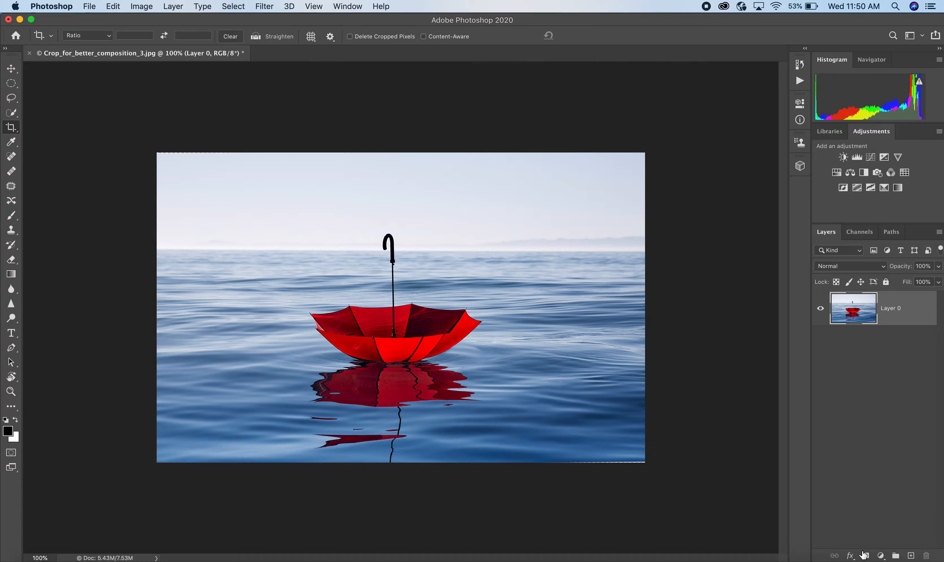
mouse_move(864, 555)
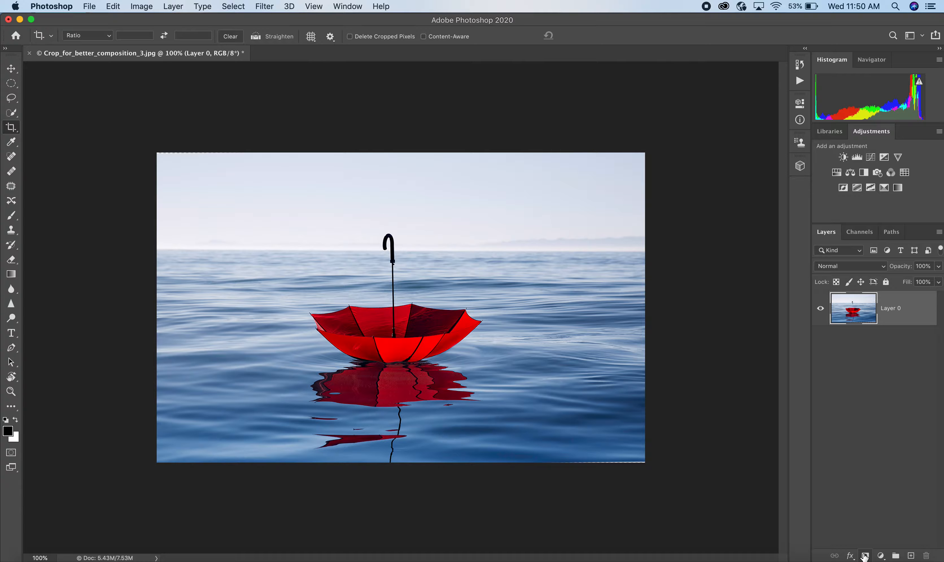
mouse_move(865, 555)
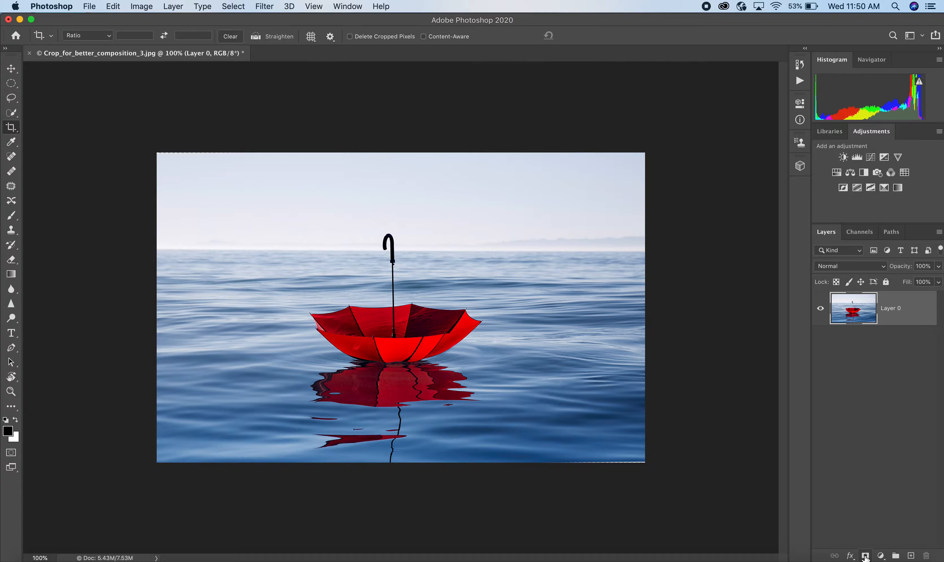
Add a white layer mask to Layer 0 and make the mask the active editing target
click(865, 555)
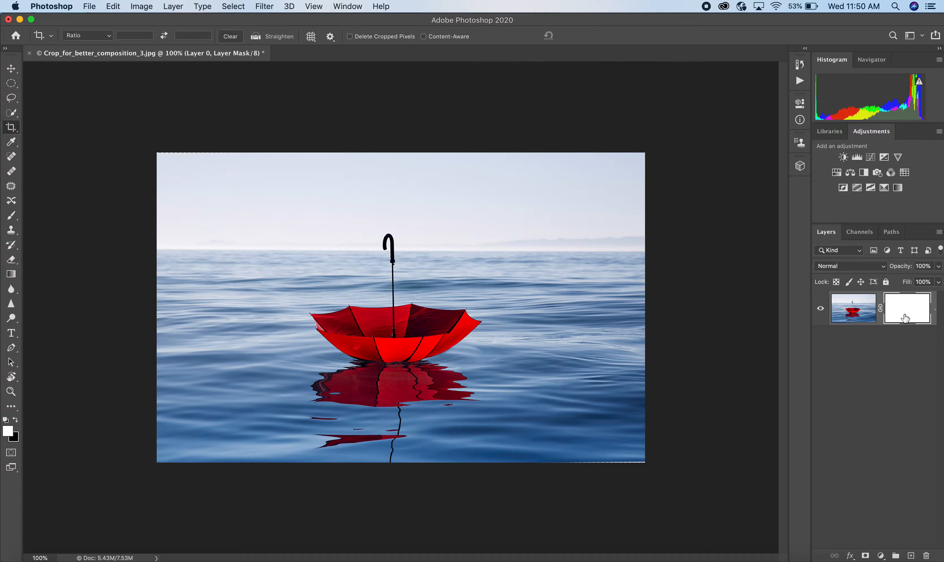
mouse_move(906, 316)
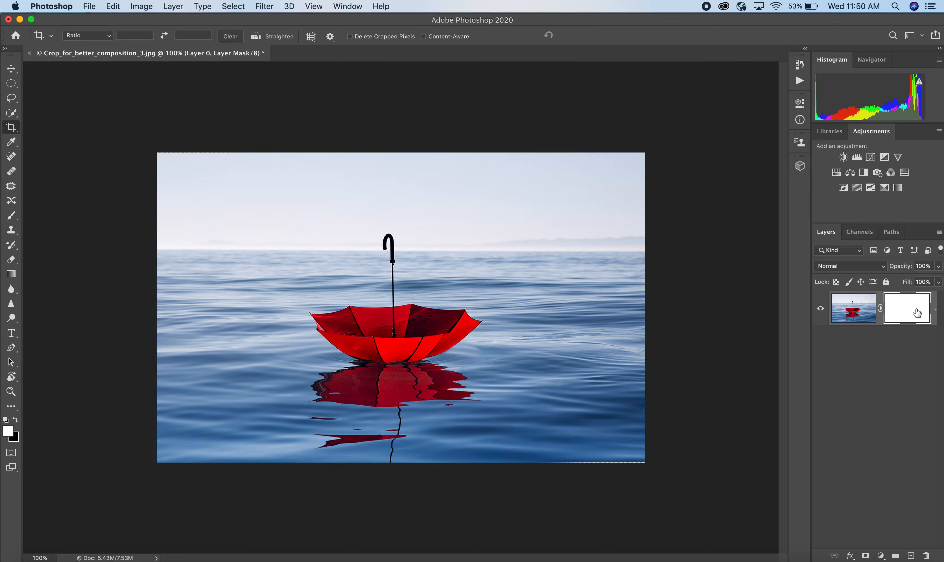
click(854, 308)
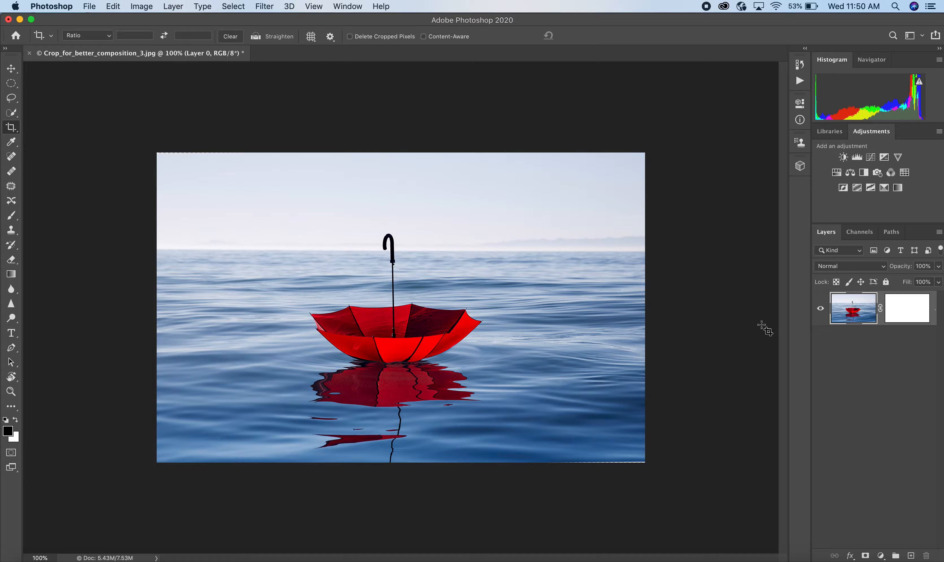
click(907, 308)
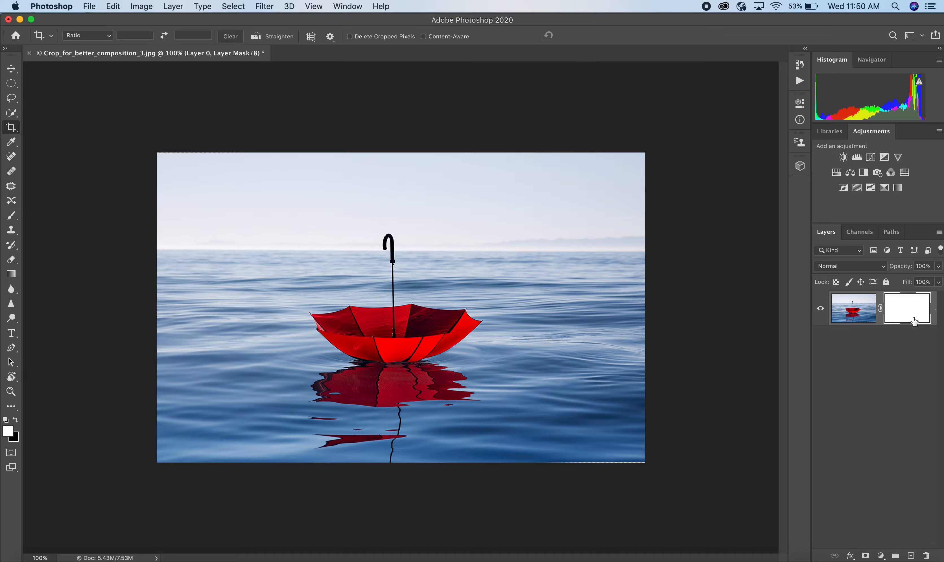
mouse_move(904, 309)
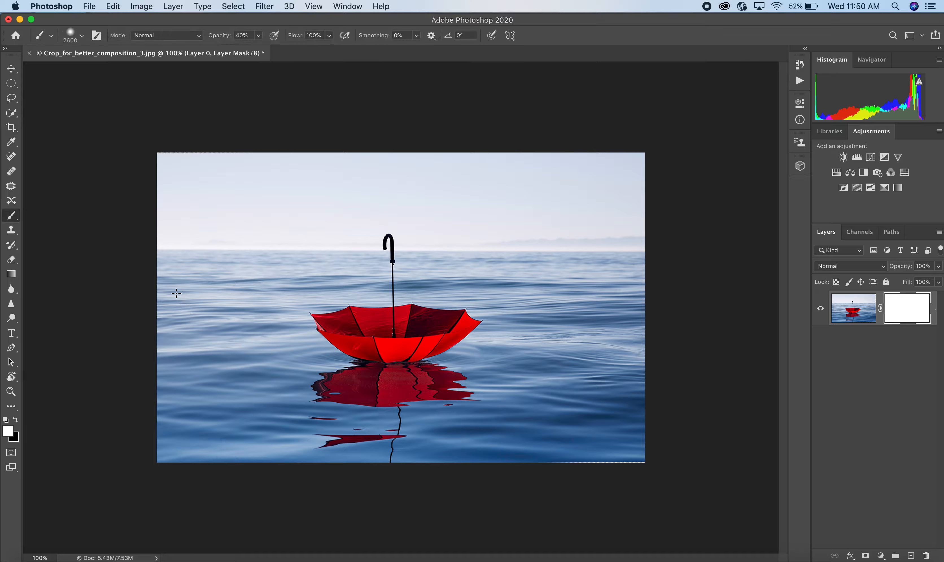
mouse_move(254, 328)
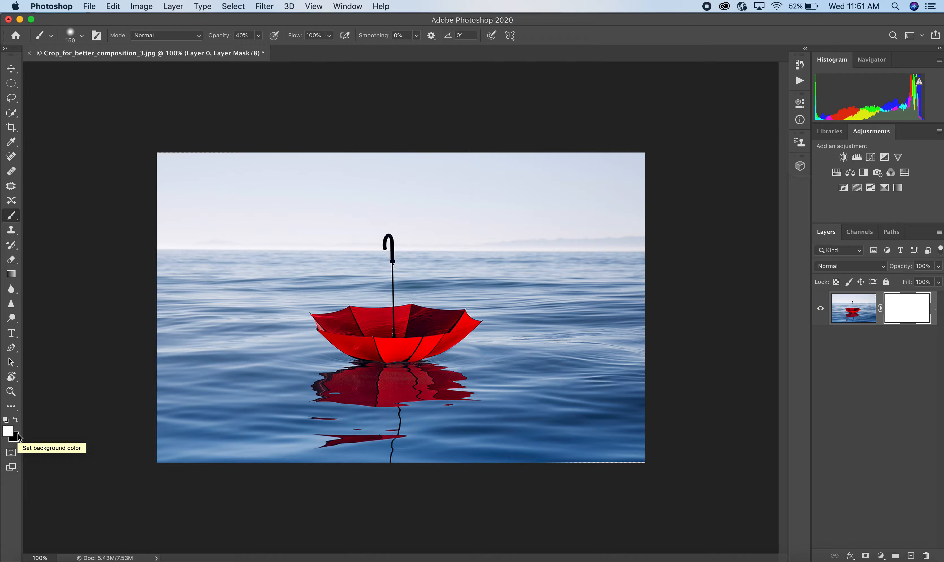
Make black the foreground colour and set the brush opacity to 100%
click(8, 431)
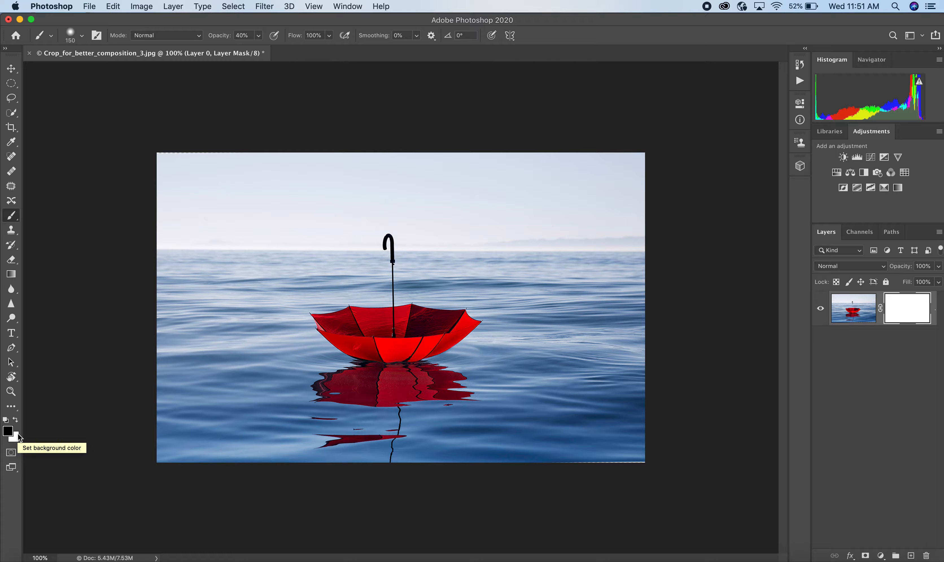
mouse_move(242, 44)
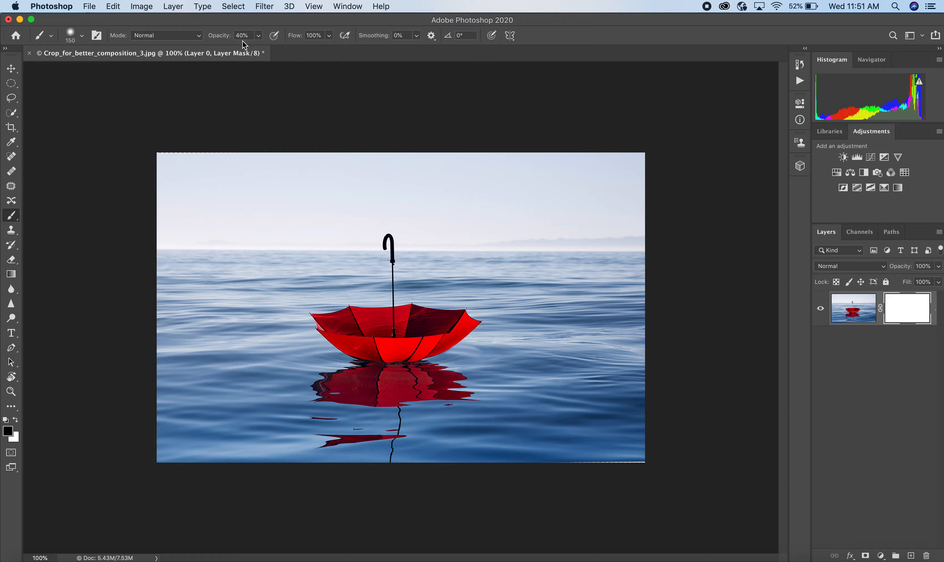
mouse_move(251, 69)
text(100)
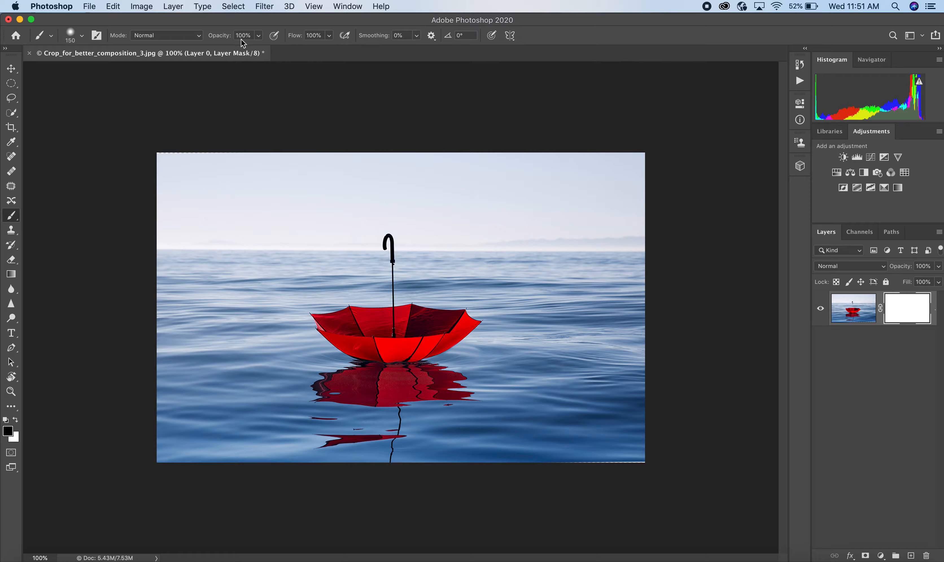
mouse_move(246, 47)
text(30)
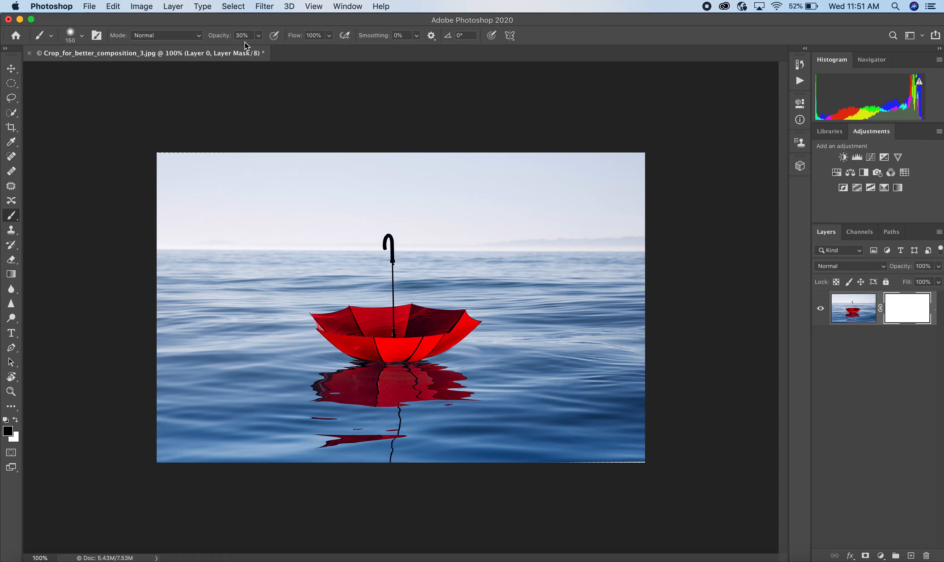
click(243, 35)
text(100)
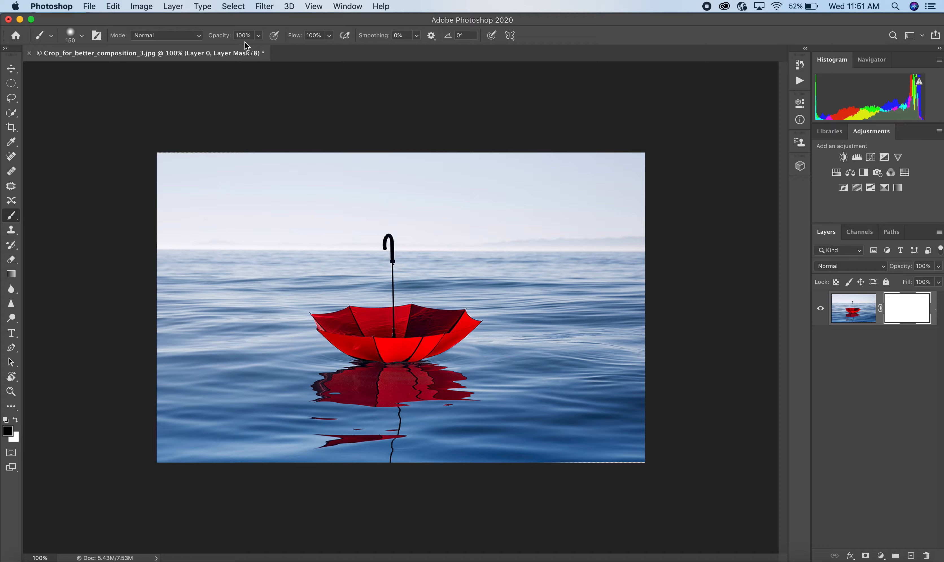
mouse_move(347, 164)
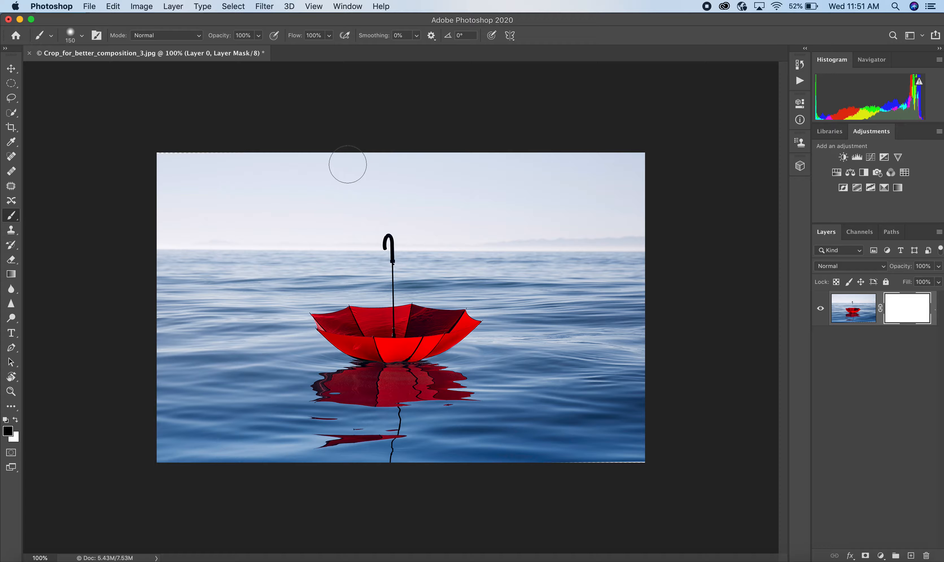
mouse_move(529, 178)
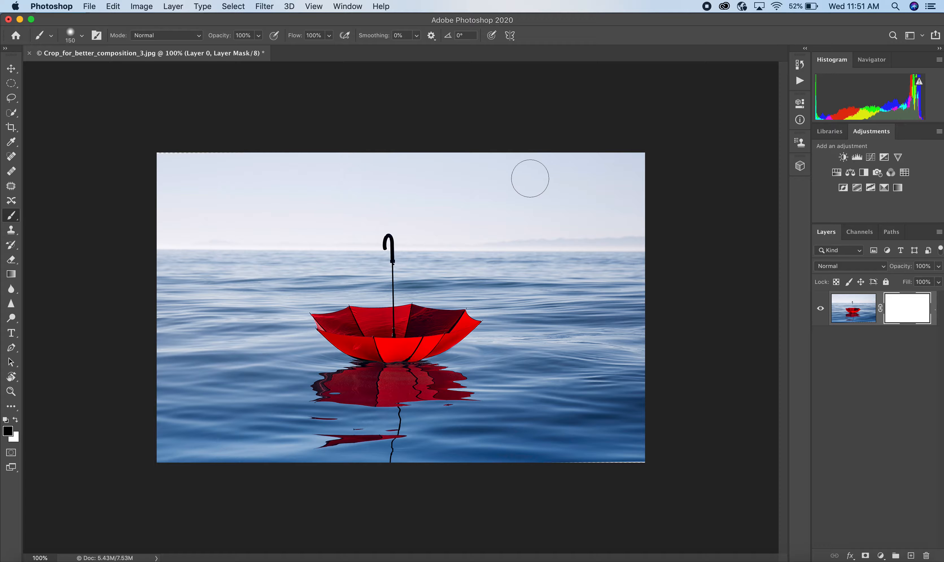
mouse_move(515, 307)
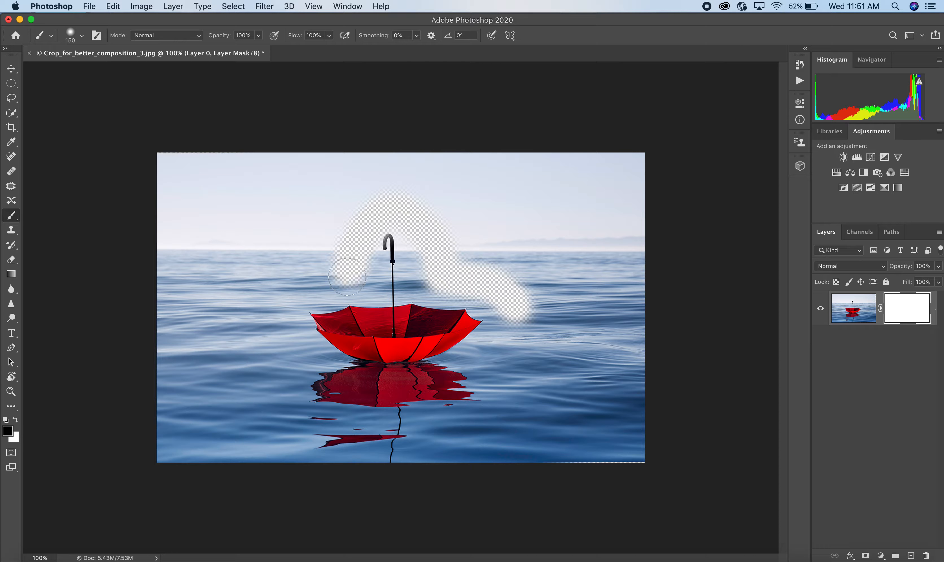
Paint a broad black ring on the mask hiding sky and water around the umbrella
drag(373, 271, 397, 391)
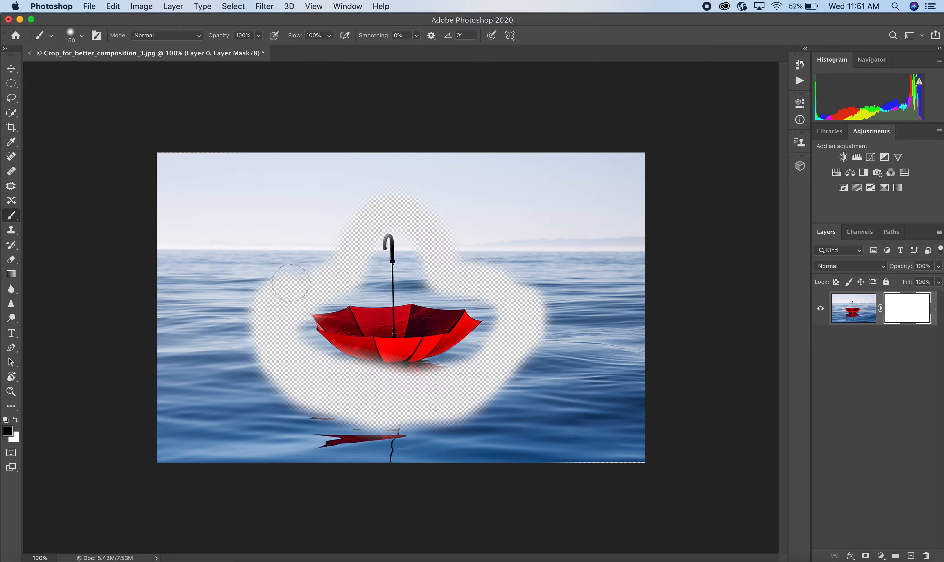
drag(295, 283, 530, 259)
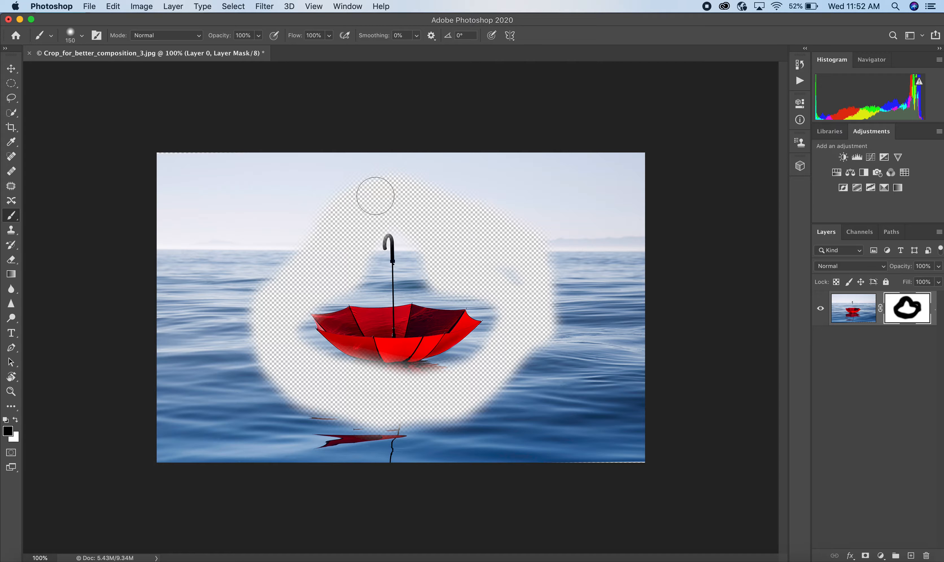
drag(374, 194, 374, 415)
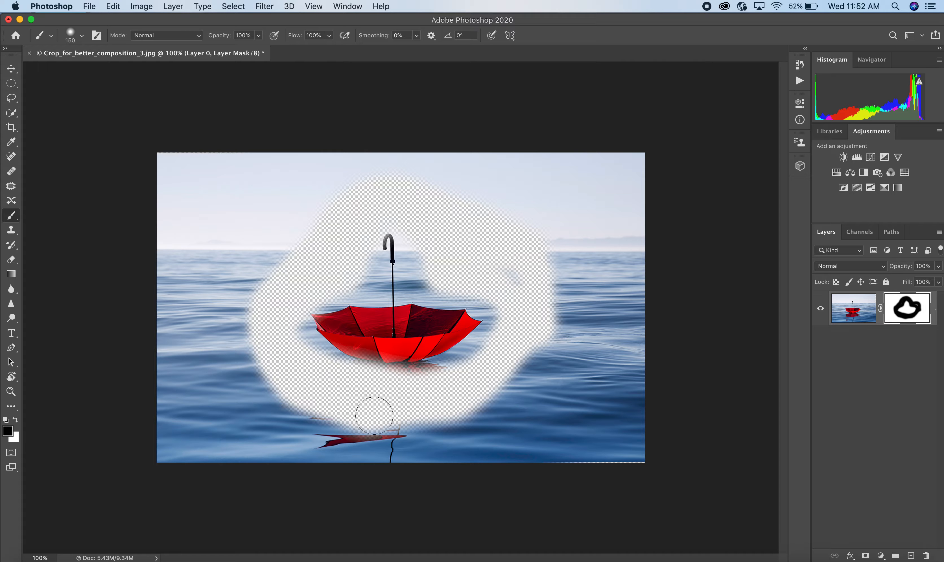
drag(374, 414, 456, 417)
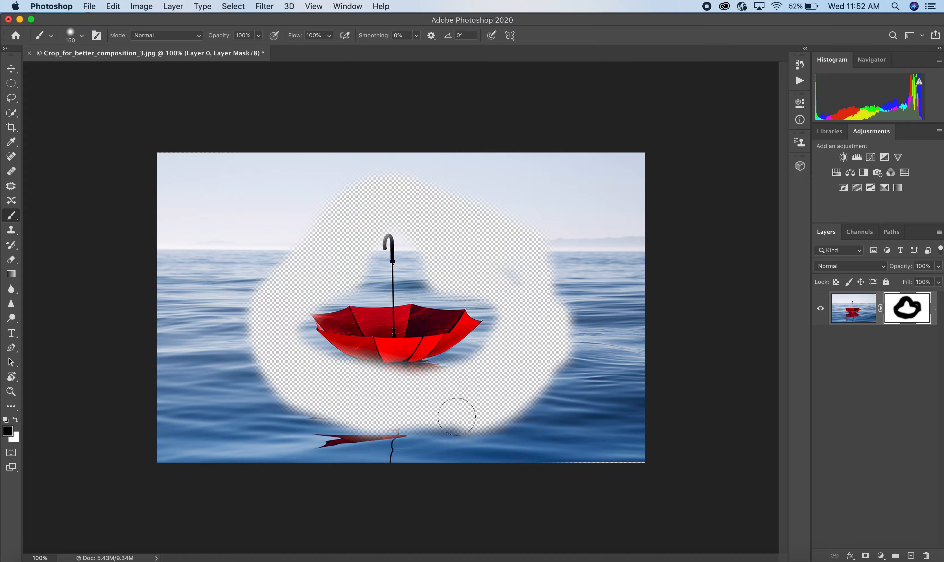
drag(457, 415, 767, 346)
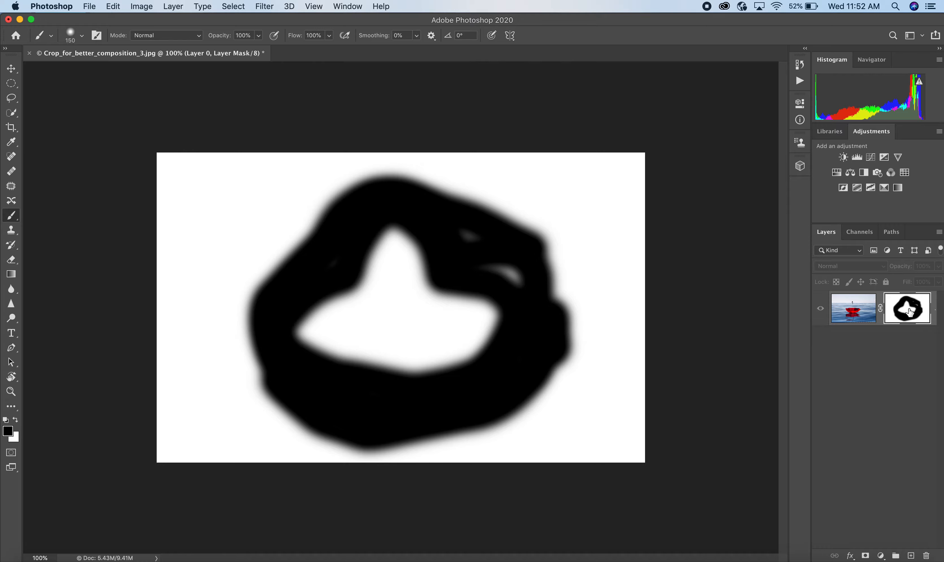
mouse_move(909, 309)
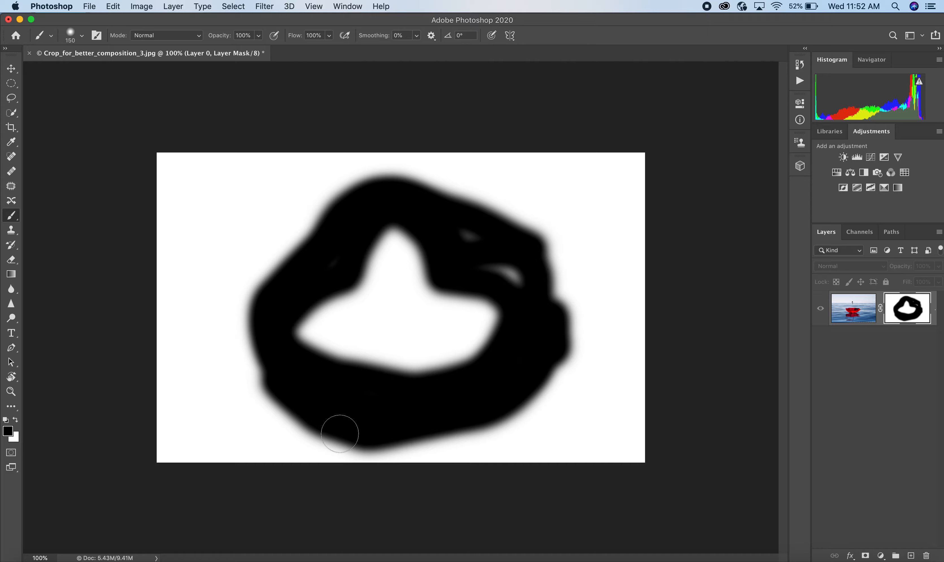
mouse_move(307, 152)
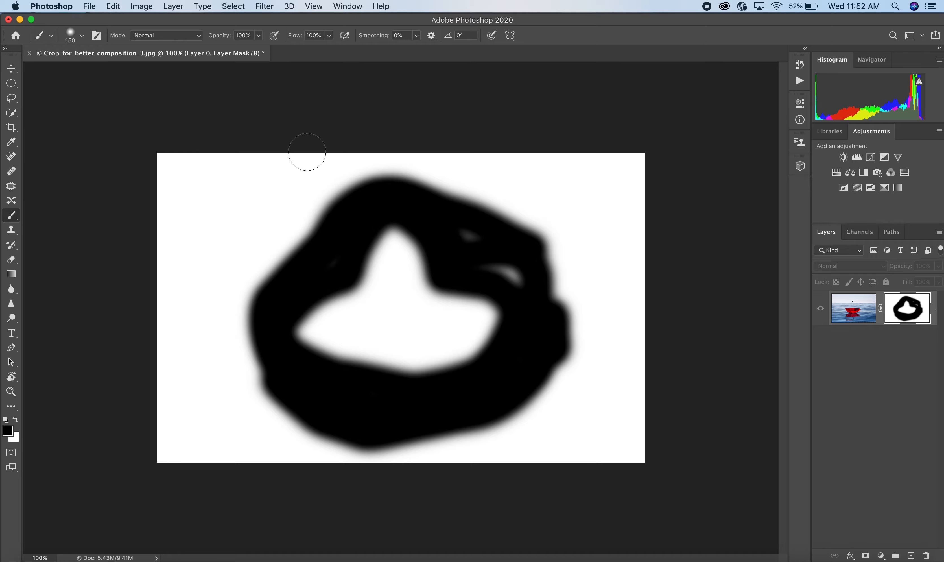
mouse_move(669, 187)
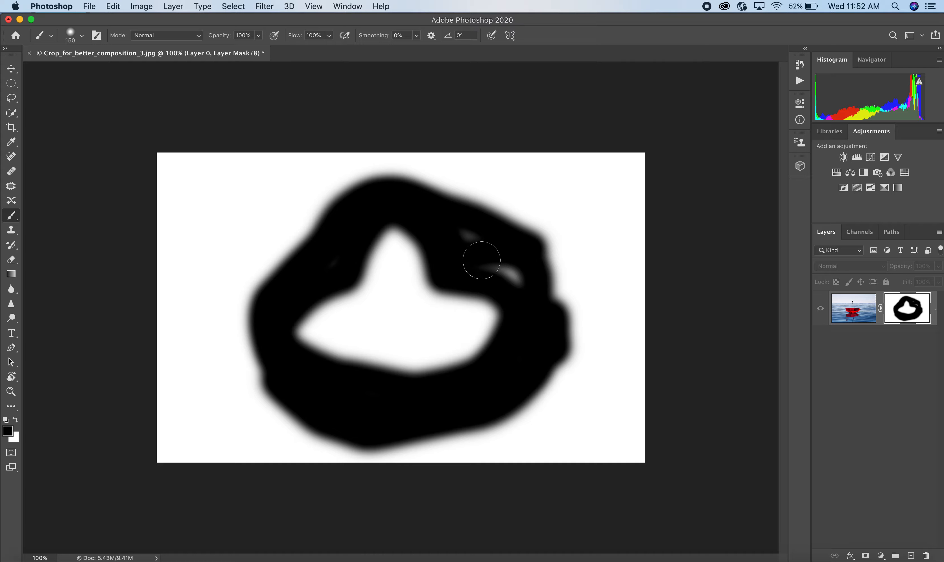
Widen the black mask ring, filling gaps on the right, upper left and left sides
drag(481, 261, 517, 277)
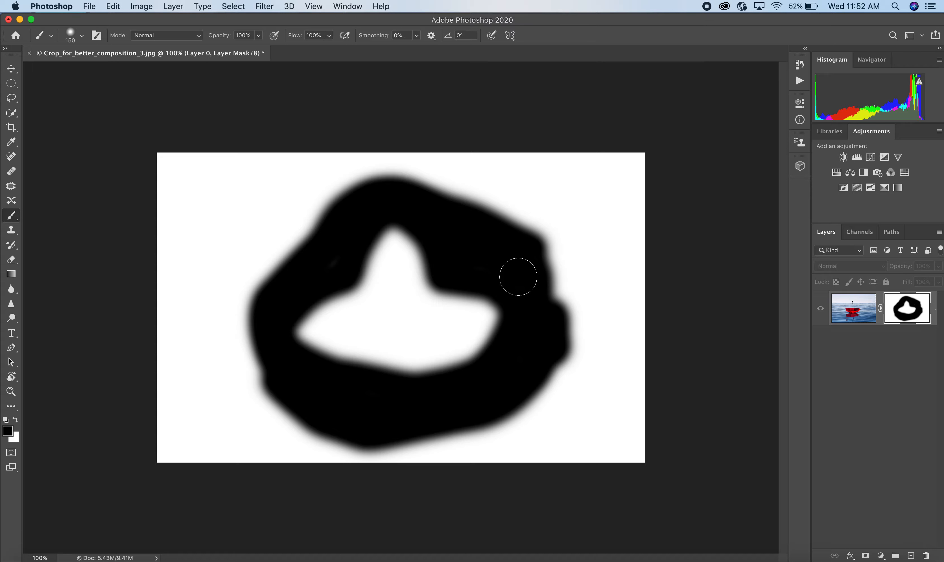
drag(517, 277, 249, 284)
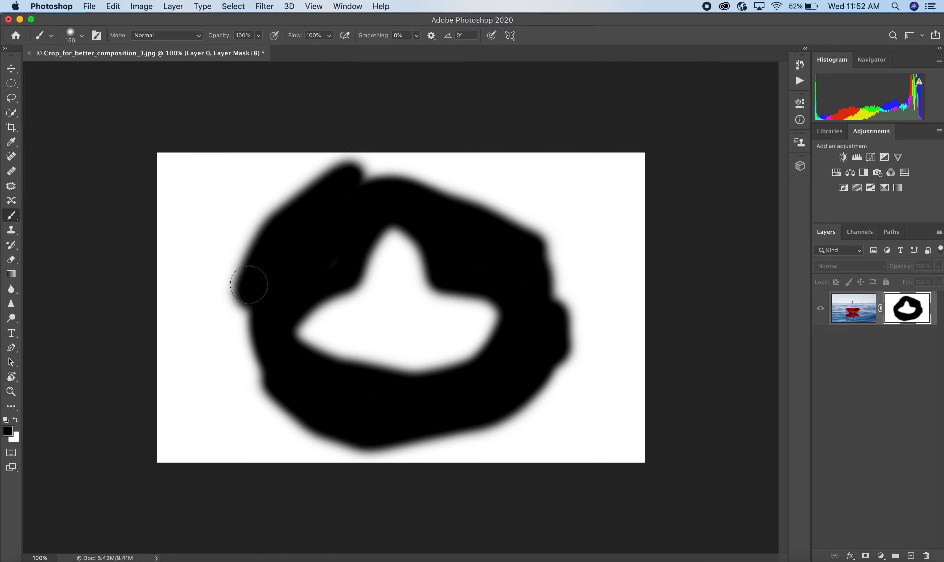
drag(249, 284, 334, 444)
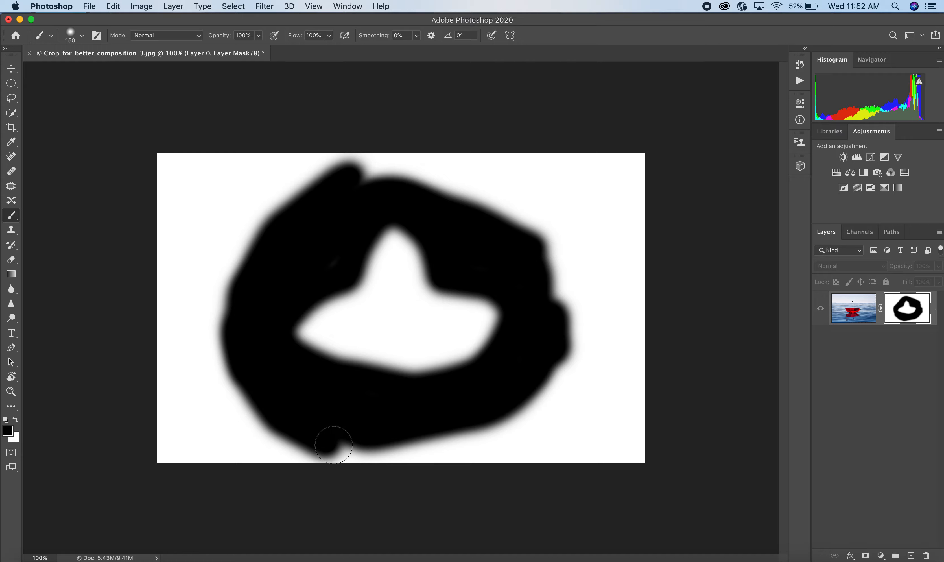
drag(334, 444, 535, 226)
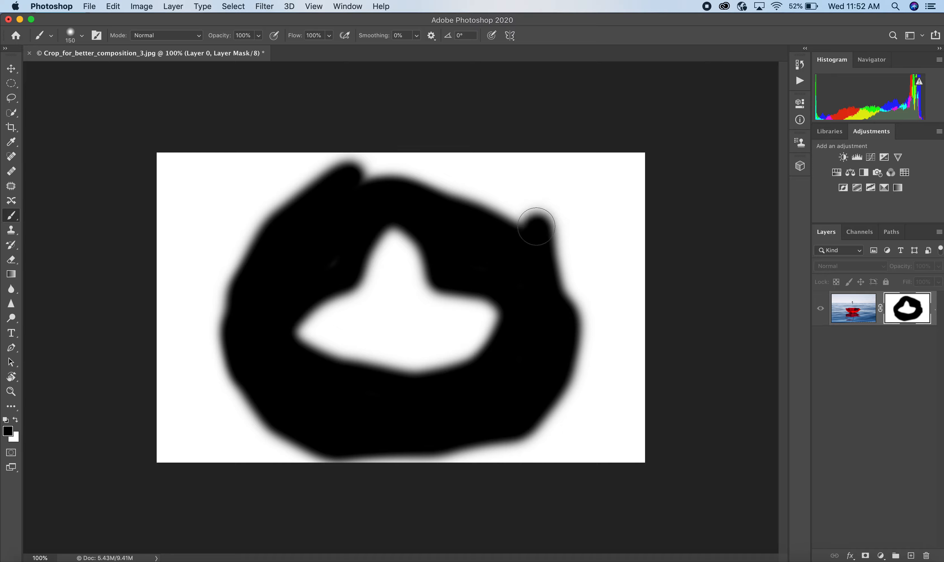
drag(534, 226, 515, 309)
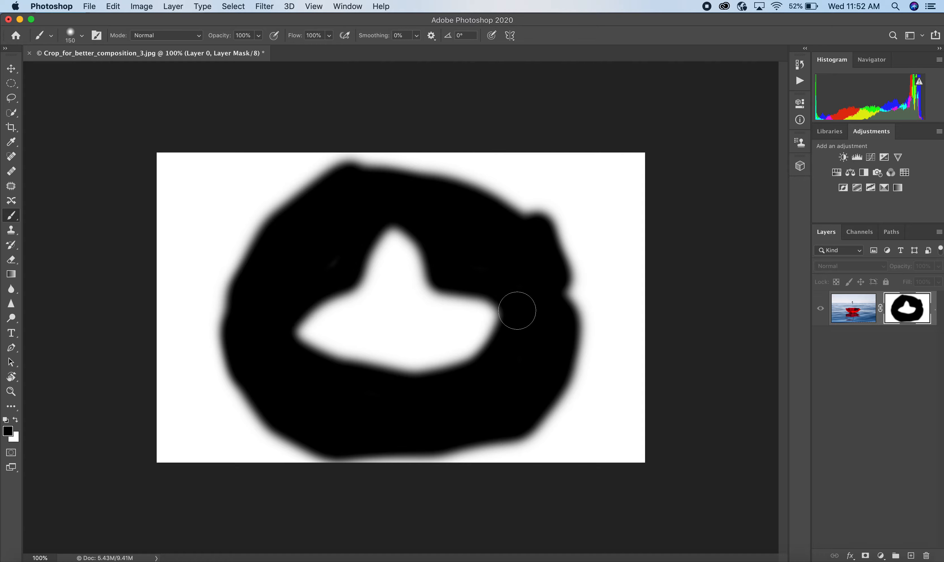
click(82, 37)
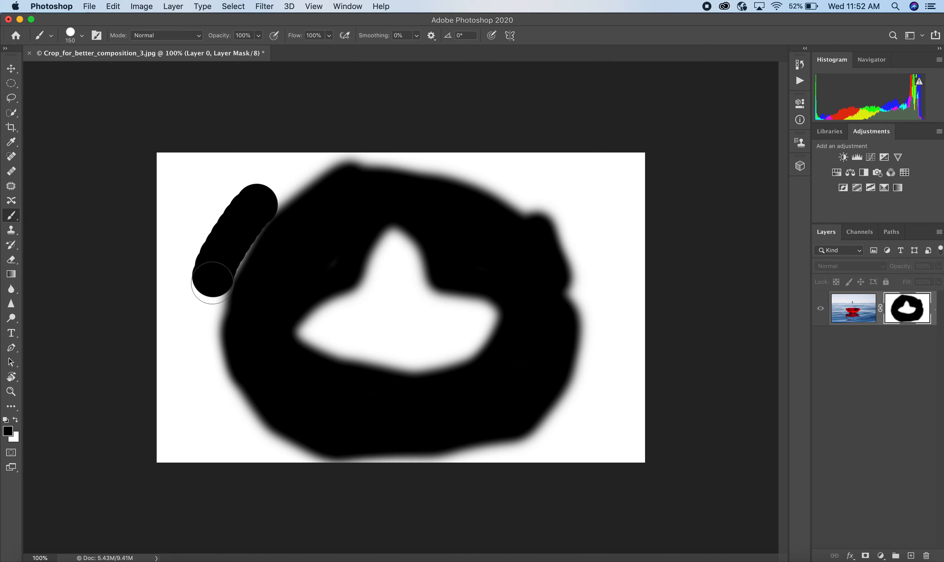
Black out the upper-left corner and left edge of the mask
drag(211, 283, 223, 369)
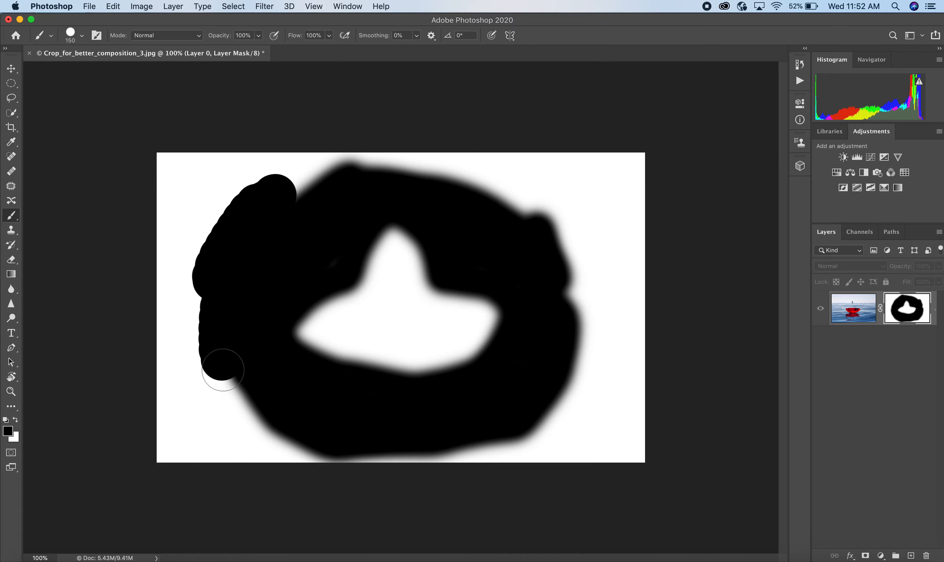
drag(223, 369, 259, 199)
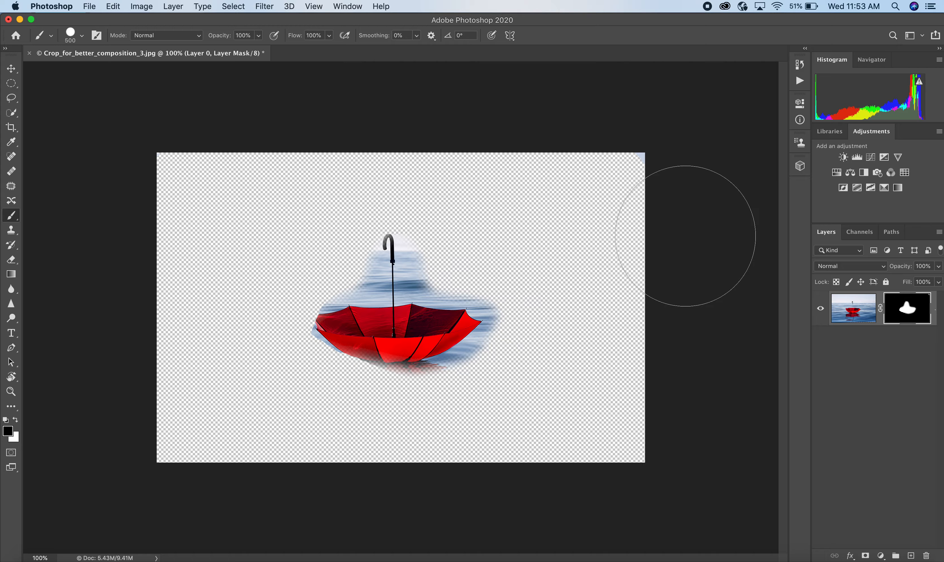
mouse_move(838, 364)
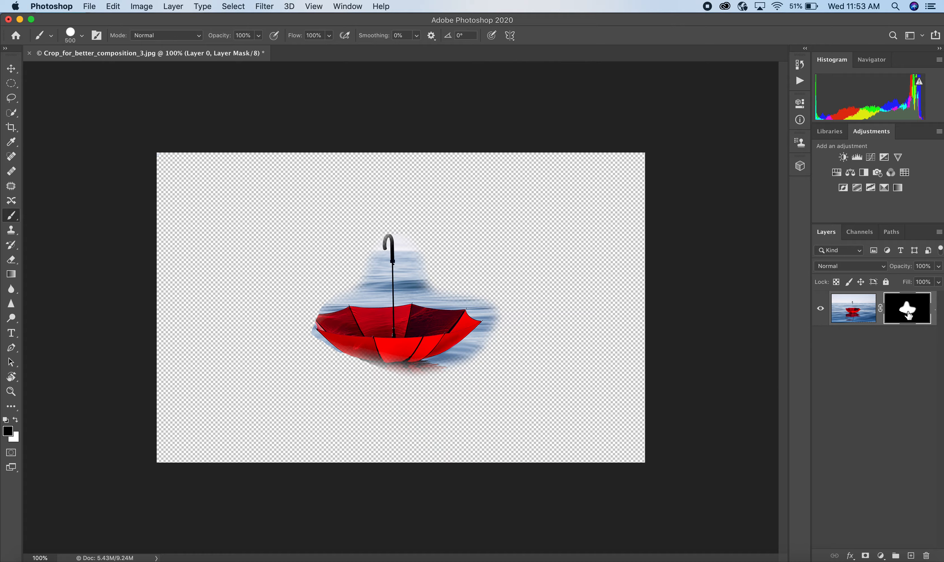
Bring up the layer mask's Properties panel with density and feather settings
double_click(907, 308)
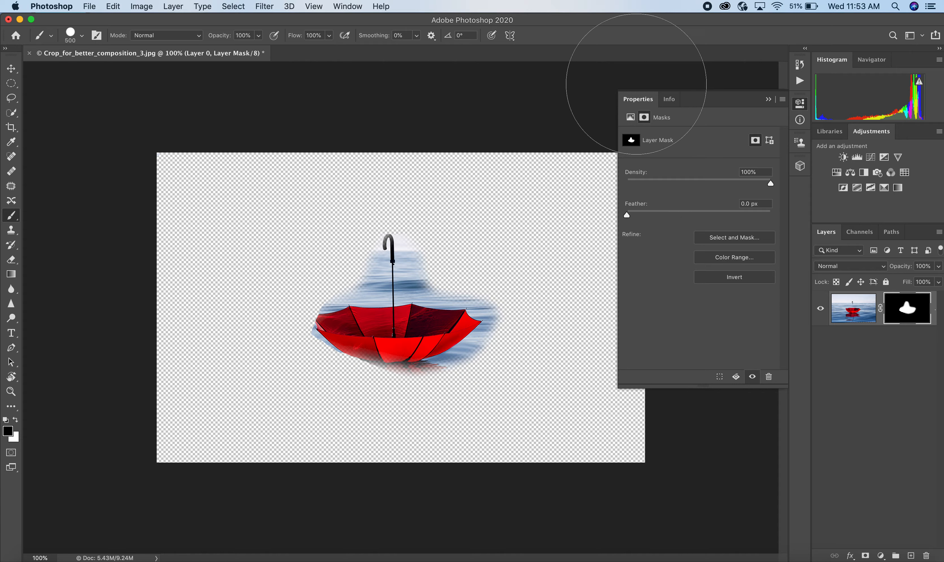
mouse_move(802, 109)
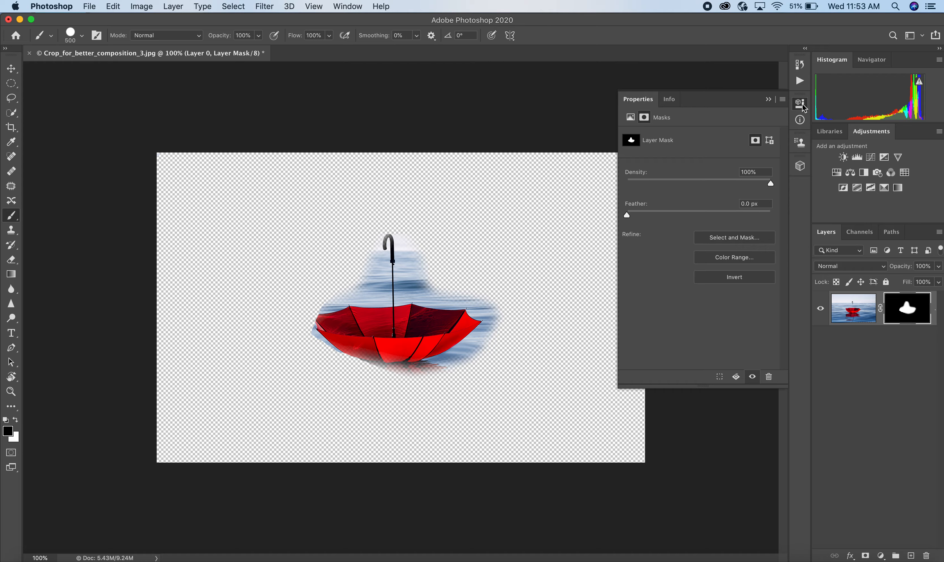
mouse_move(704, 117)
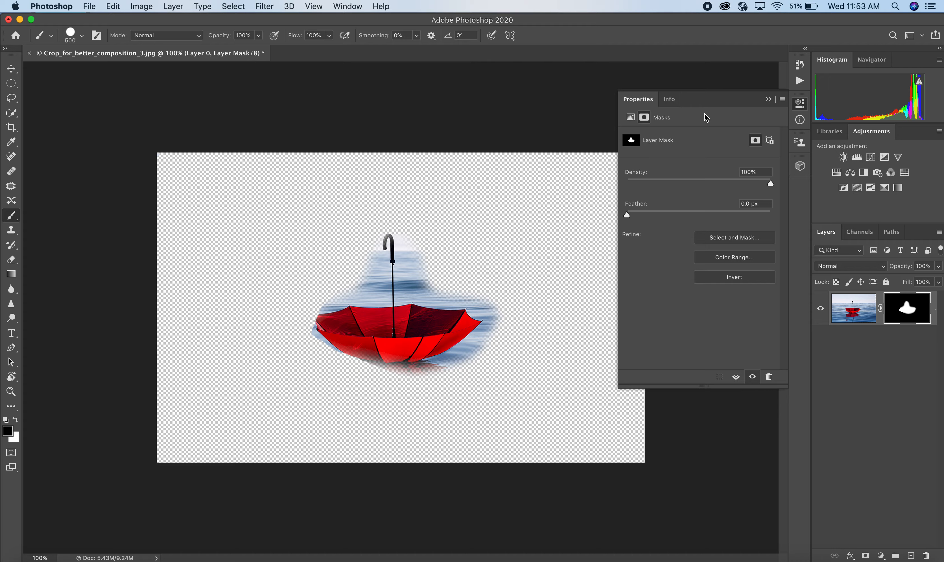
drag(626, 214, 638, 215)
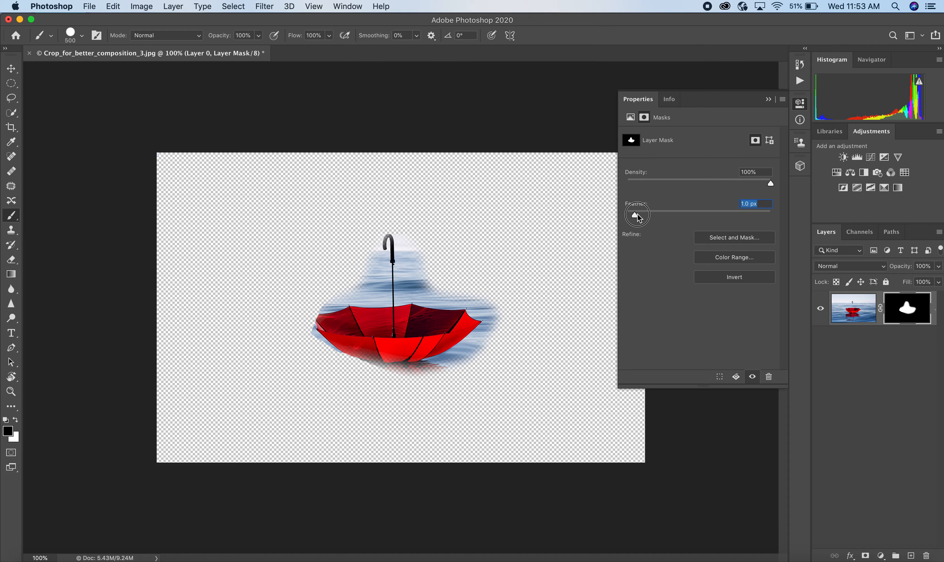
drag(636, 215, 689, 215)
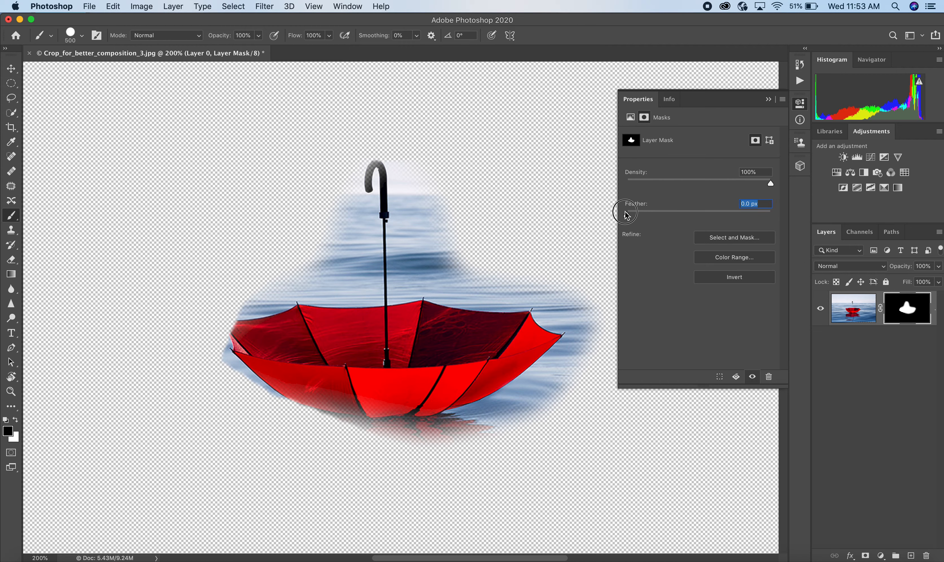
Try several Feather amounts on the mask, ending at a strong 58.2 px feather
drag(630, 214, 658, 214)
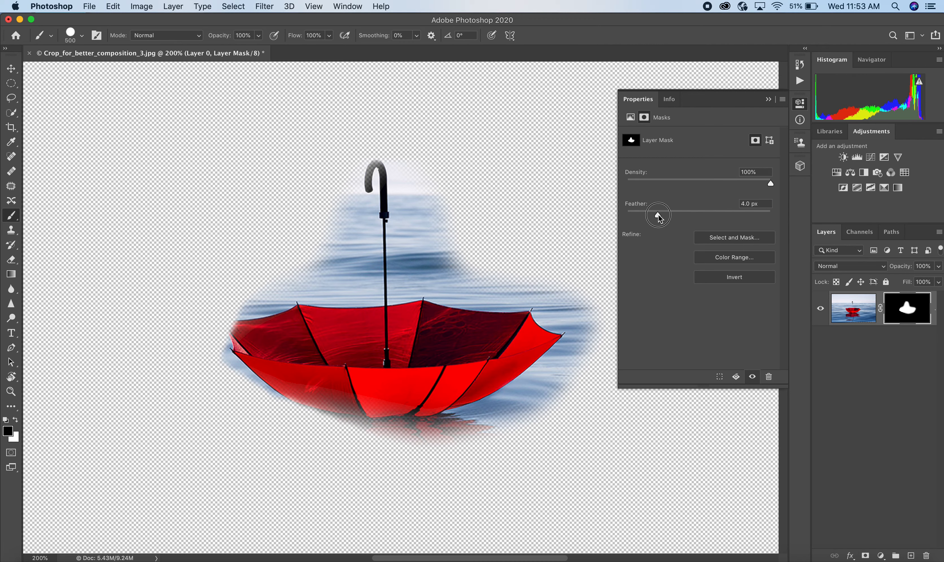
drag(657, 215, 695, 215)
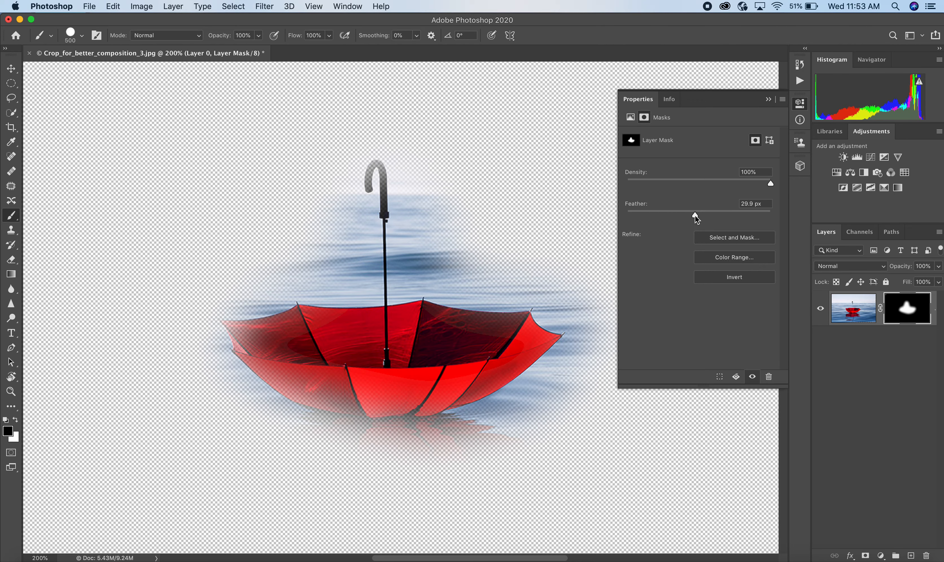
drag(694, 215, 675, 215)
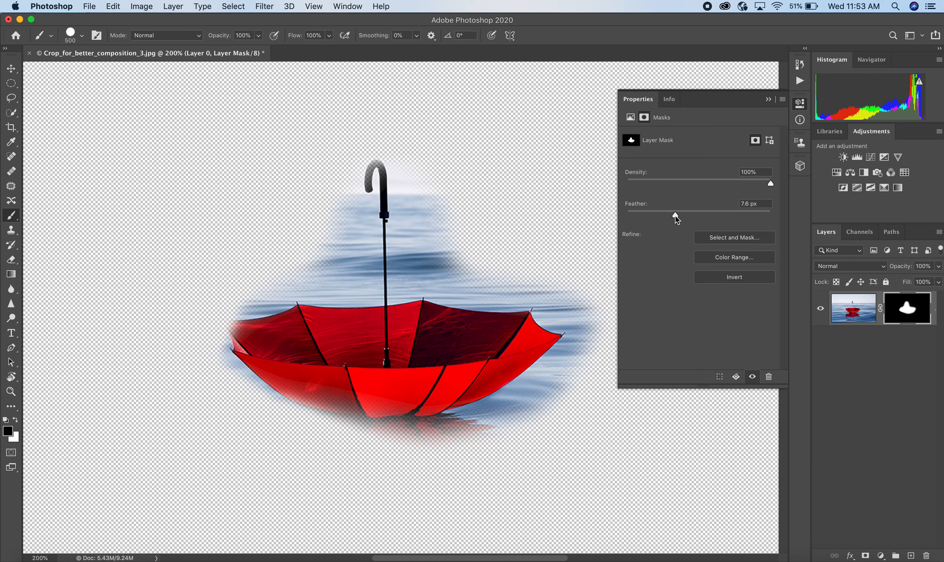
drag(674, 215, 684, 215)
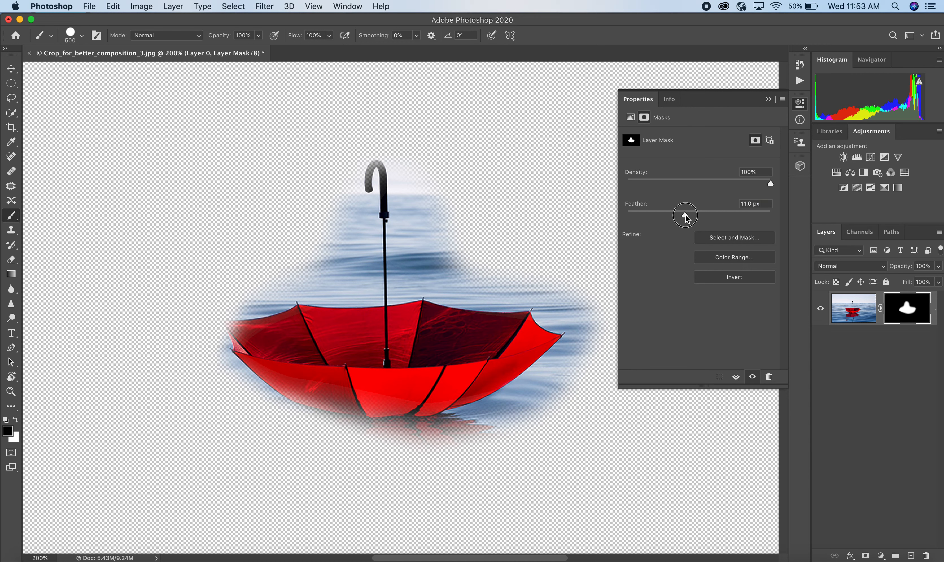
drag(683, 215, 708, 215)
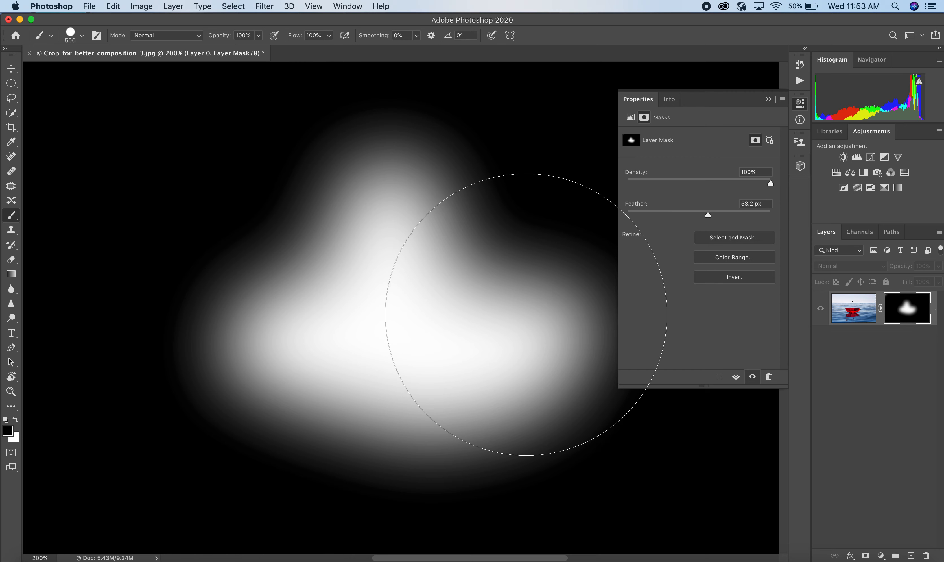
Adjust the Feather slider down and back up to settle at 25.7 px
drag(708, 215, 629, 215)
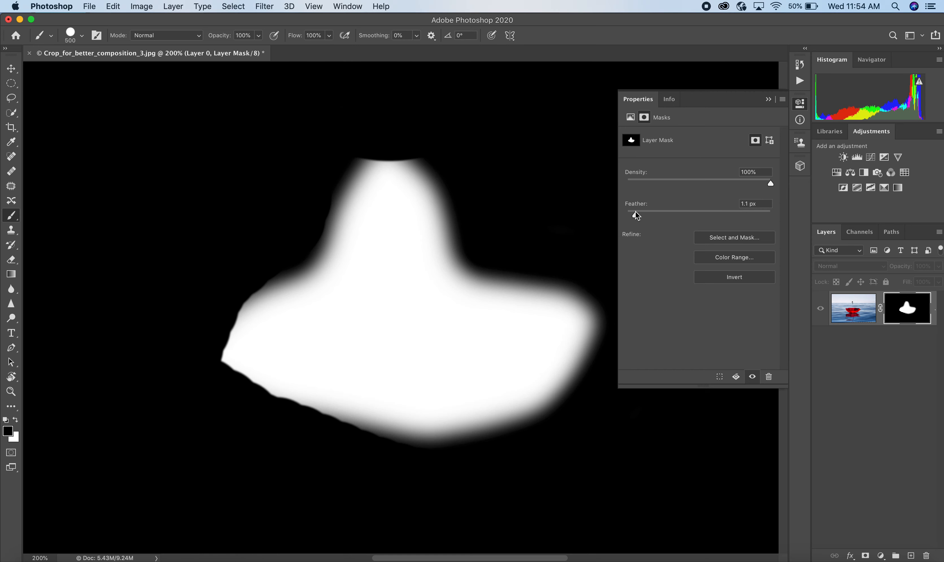
drag(630, 211, 670, 211)
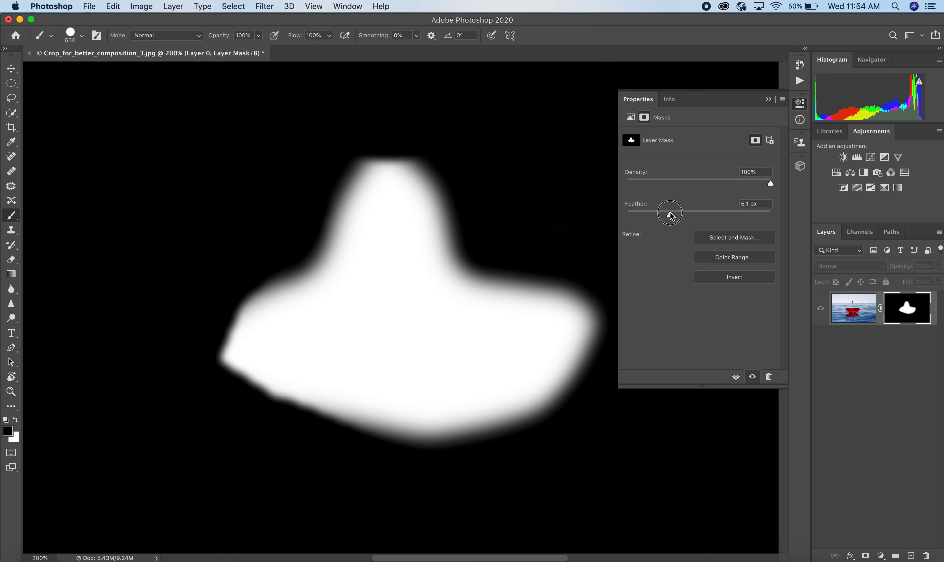
drag(670, 215, 698, 215)
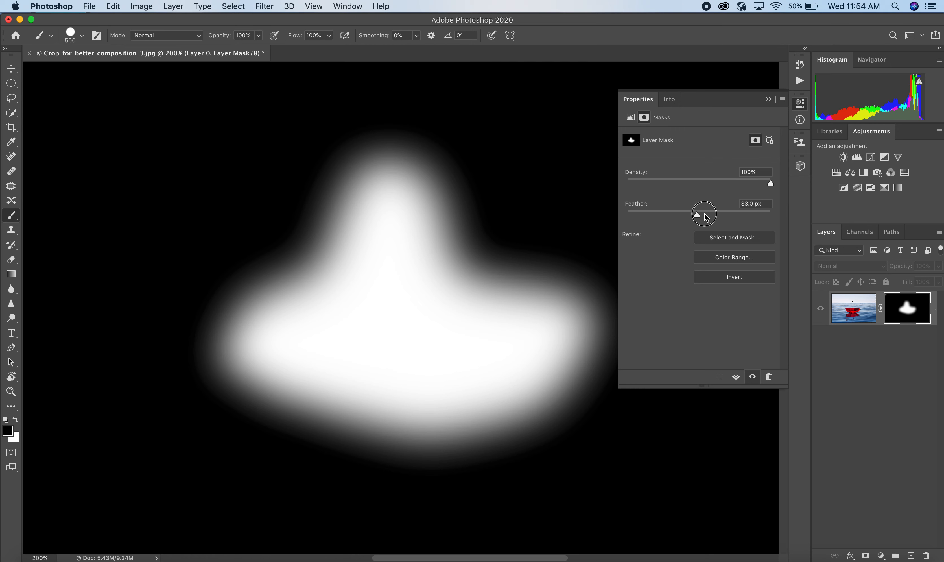
drag(705, 215, 691, 215)
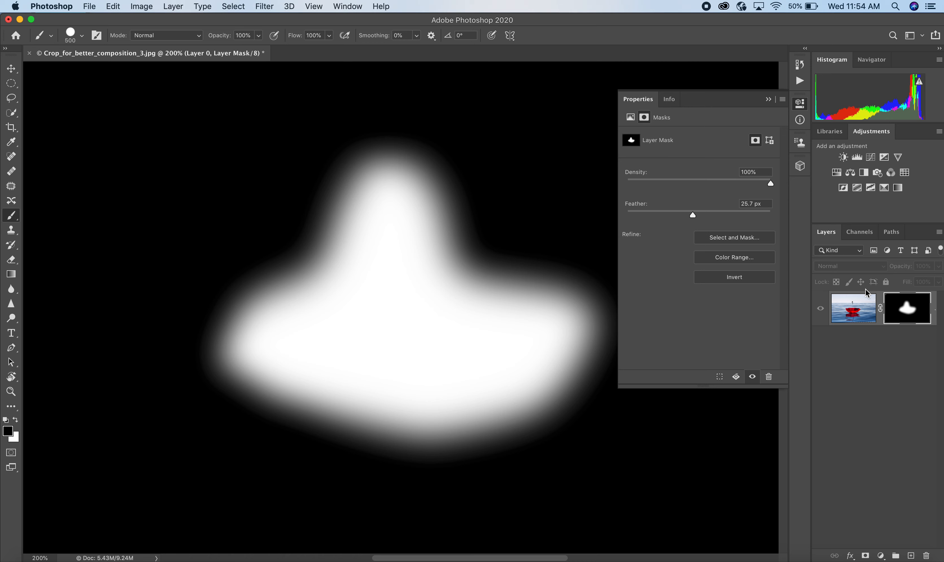